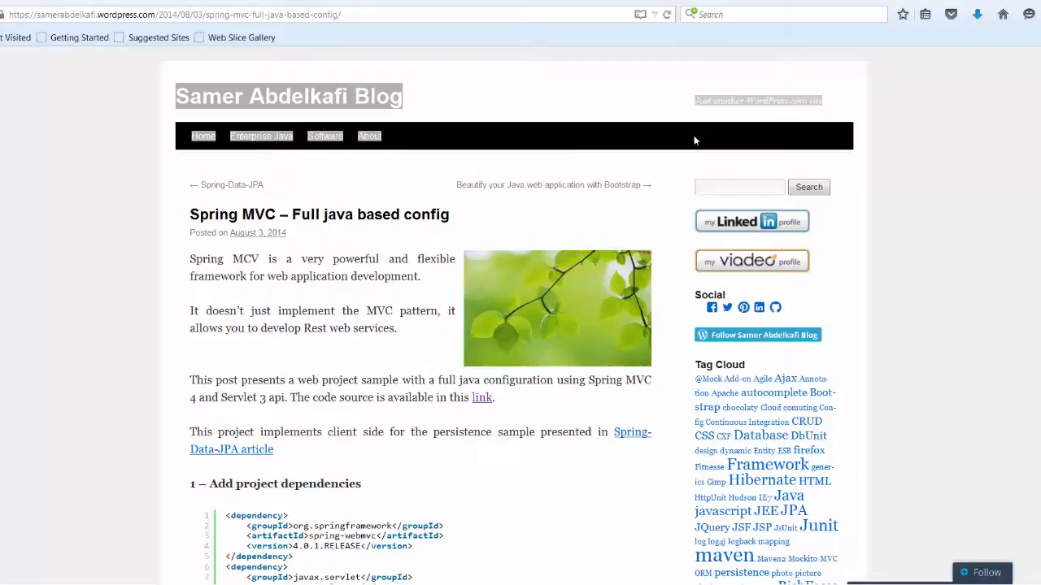
Scroll past the project dependencies to the '2 – Spring MVC config class' code.
scroll(down, 3)
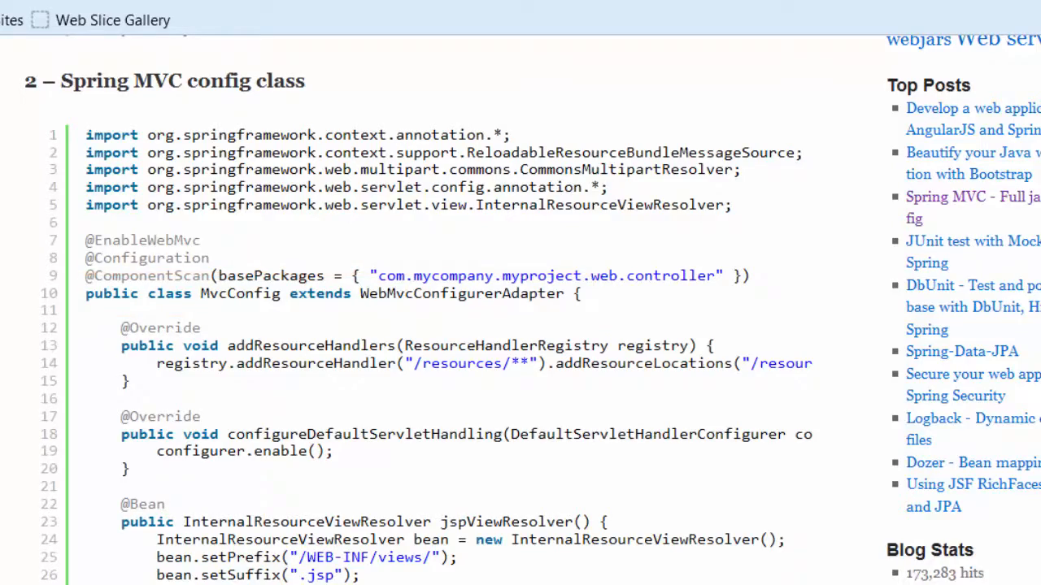
Scroll past the MvcConfig listing to the WebAppInitializer class code.
scroll(down, 3)
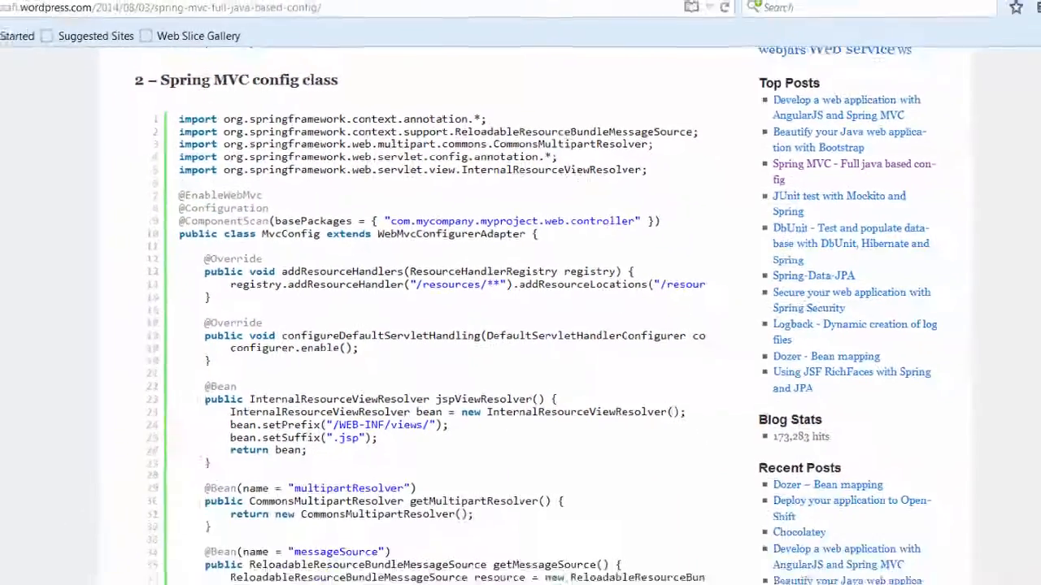
scroll(down, 3)
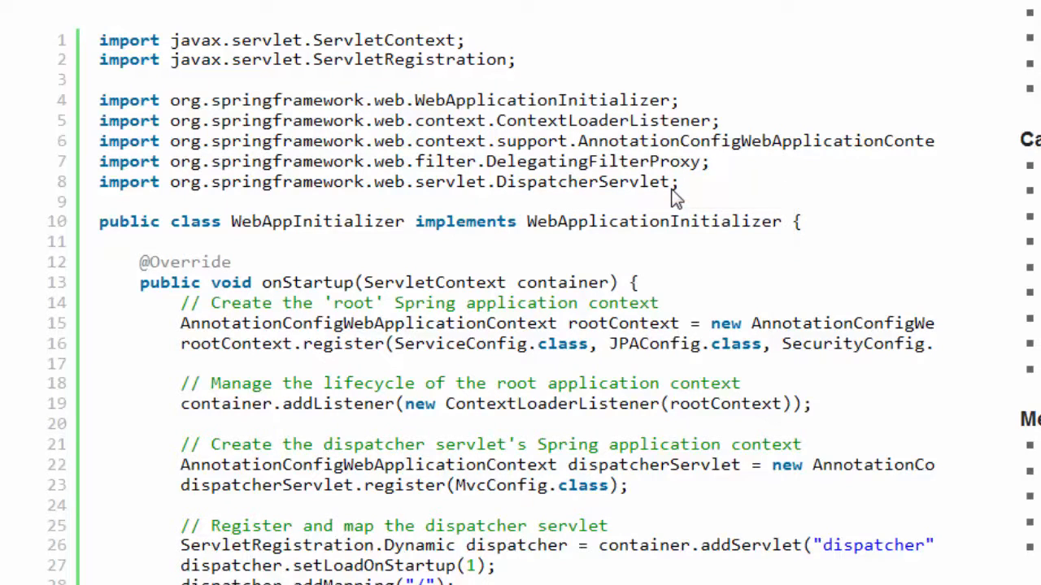
Scroll to '4 – Model class' showing the User class with id, names and email.
scroll(down, 3)
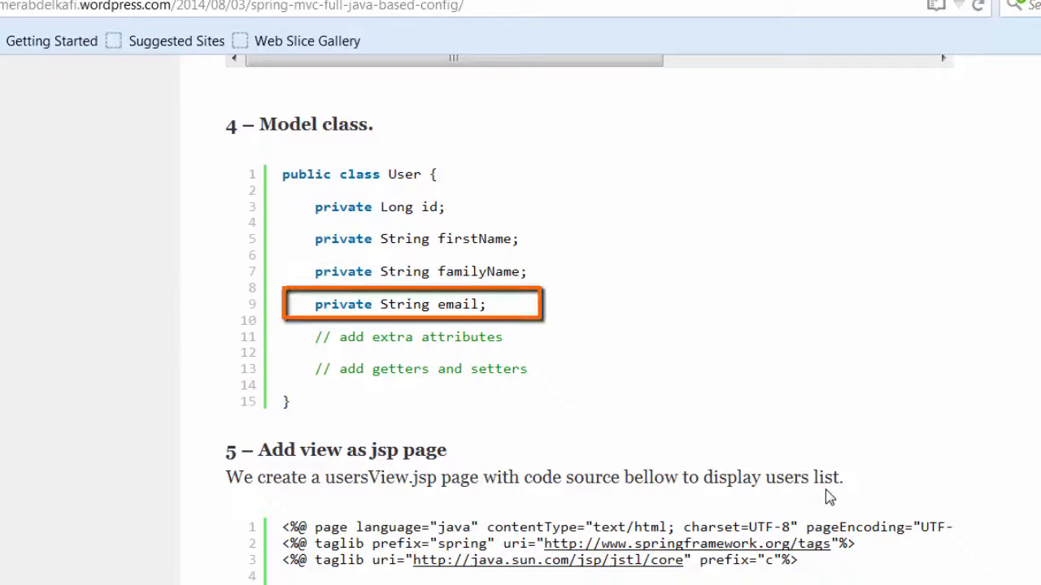
scroll(down, 3)
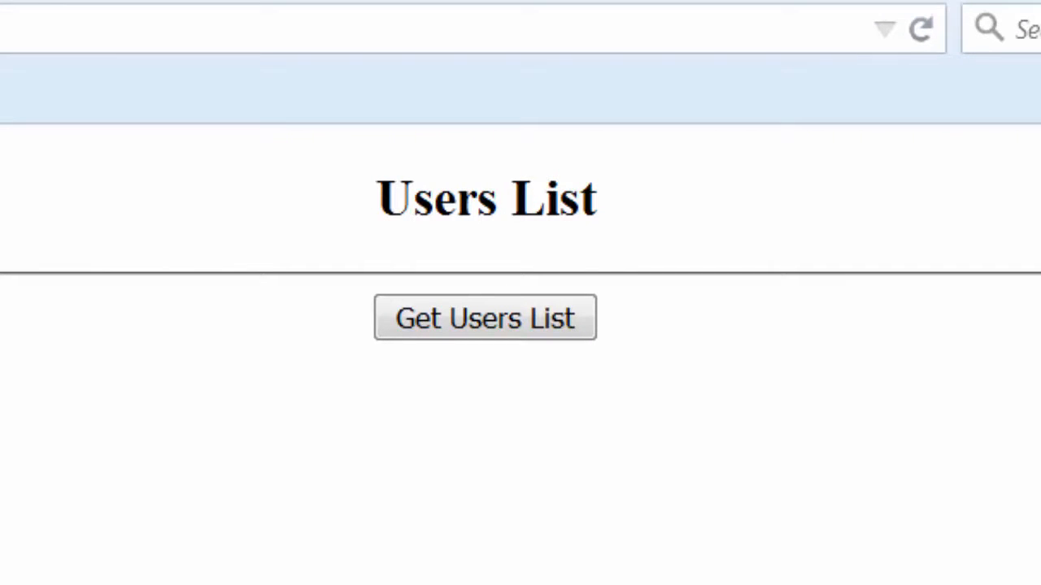
Fetch the users list, displaying six users with IDs, names and emails.
click(485, 318)
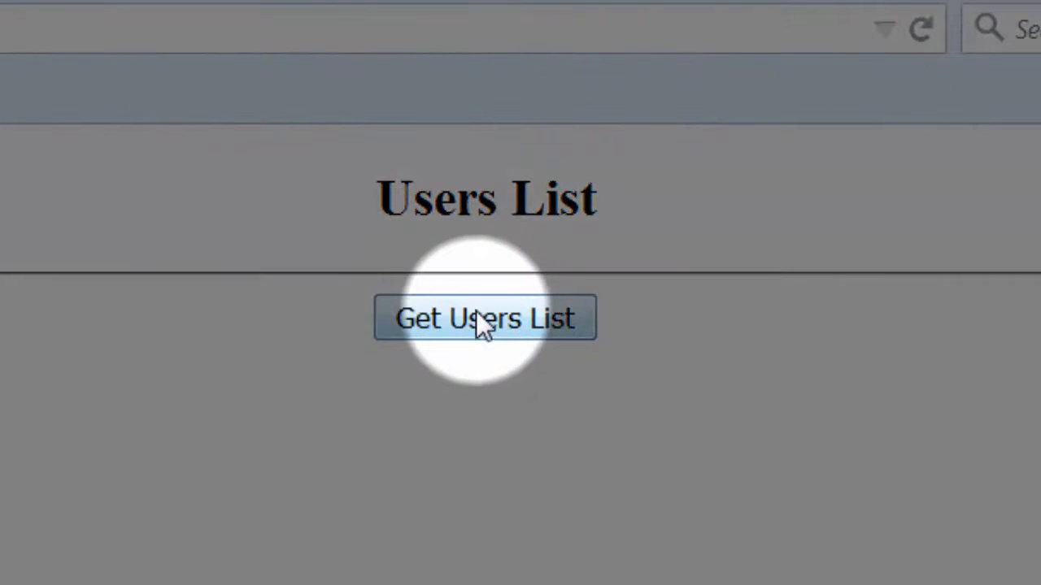
click(485, 317)
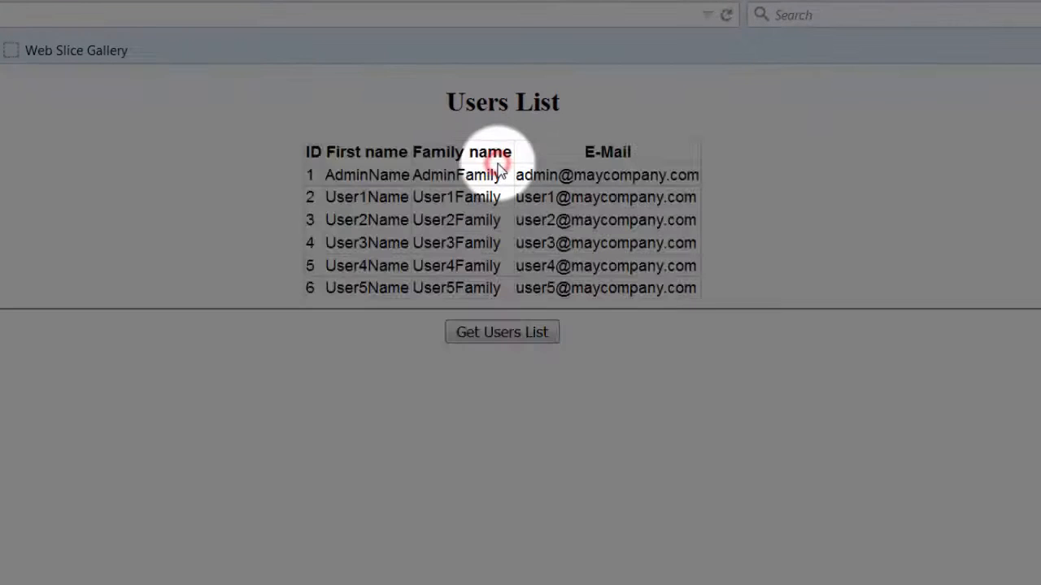